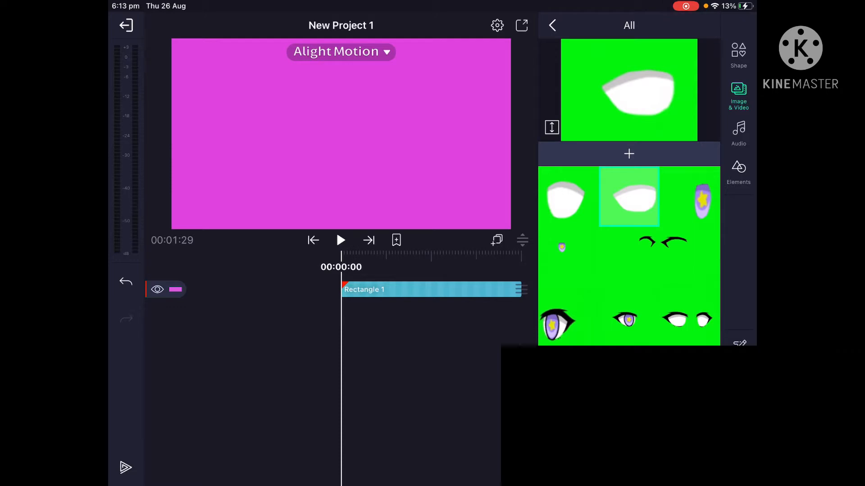
# - Return from the All album to the Photos album list, leaving the project with no layers
pyautogui.click(552, 25)
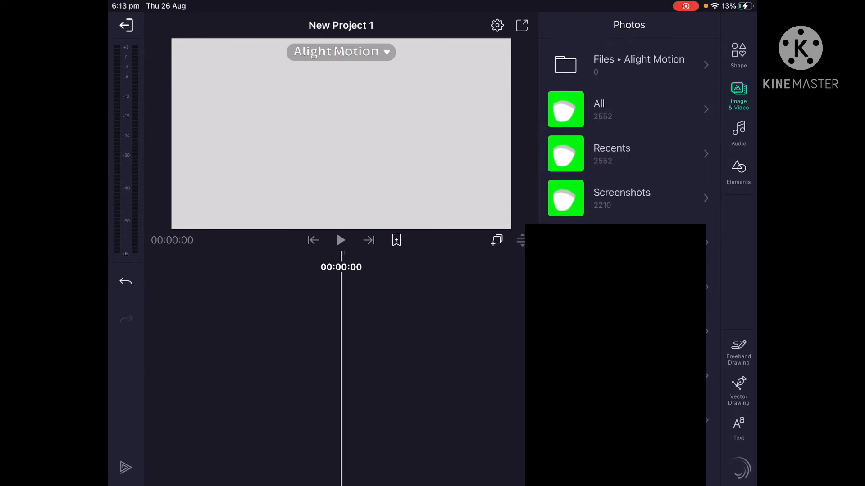
# - Import the green-screen eye image from the All album as a new layer
pyautogui.click(738, 52)
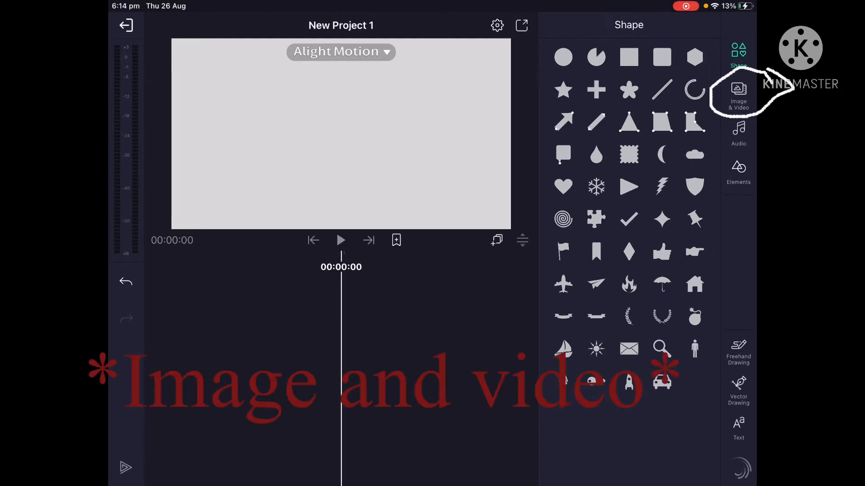
pyautogui.click(738, 94)
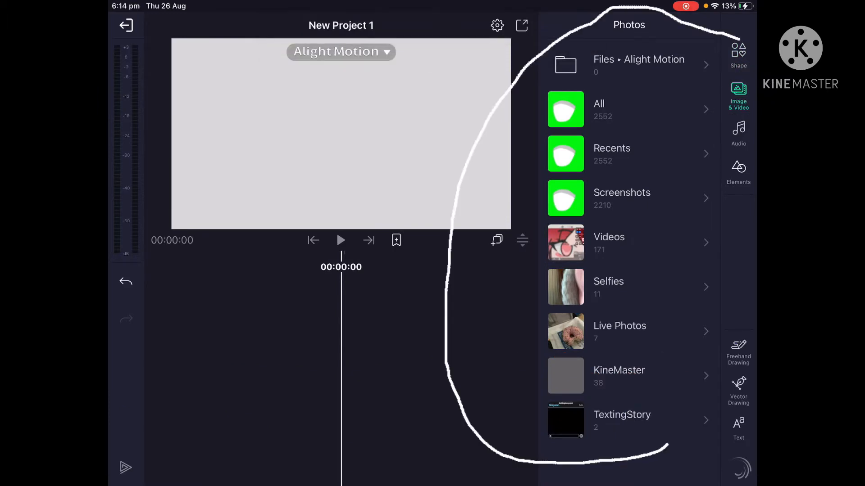
pyautogui.click(598, 109)
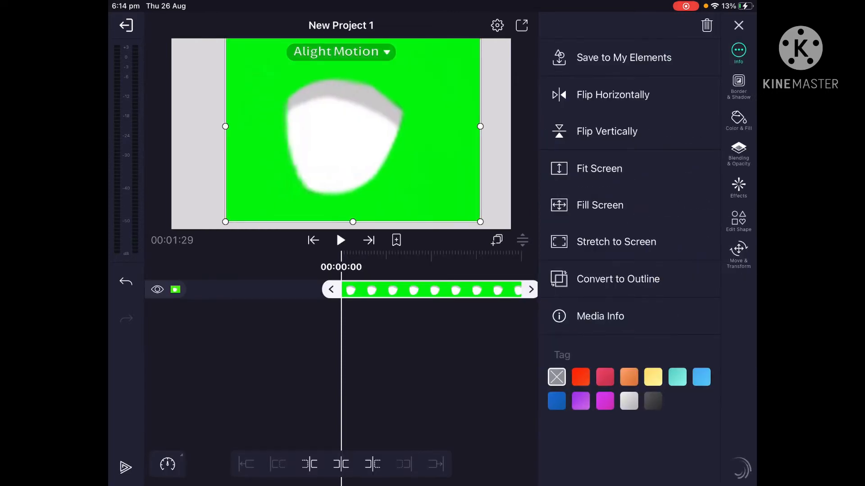
# - Select the green-screen eye layer and show its Effects list
pyautogui.click(738, 91)
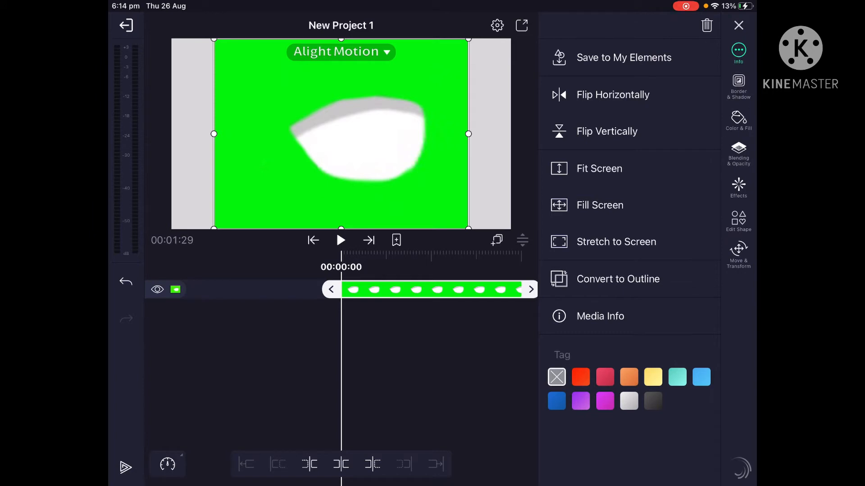
pyautogui.click(737, 186)
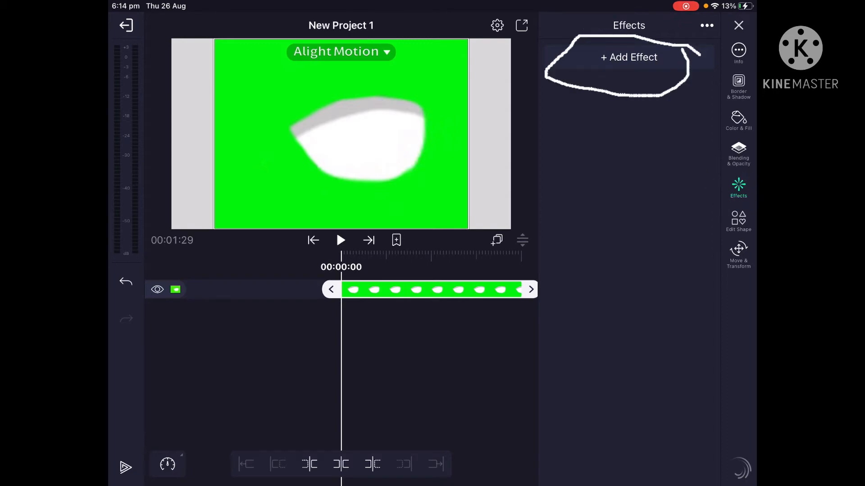
# - Add an effect and open the Chroma Key details to browse its Green Screen and Blue Screen presets
pyautogui.click(629, 57)
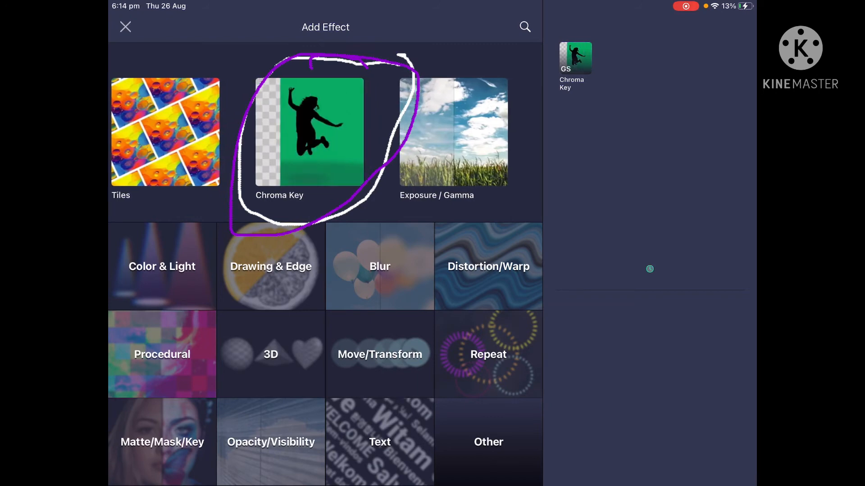
pyautogui.click(309, 130)
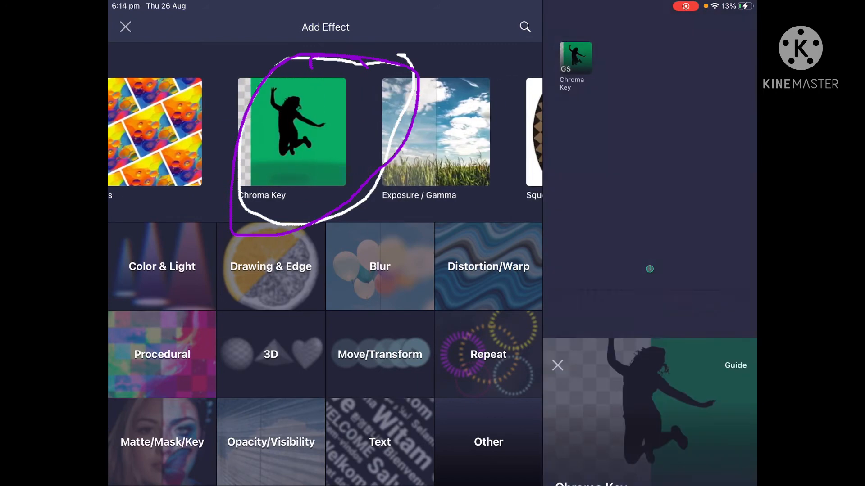
pyautogui.click(292, 131)
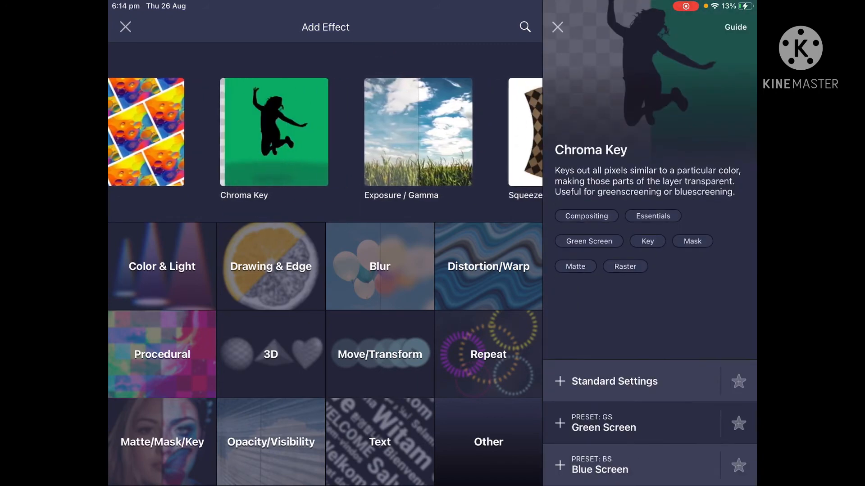
pyautogui.hscroll(-3)
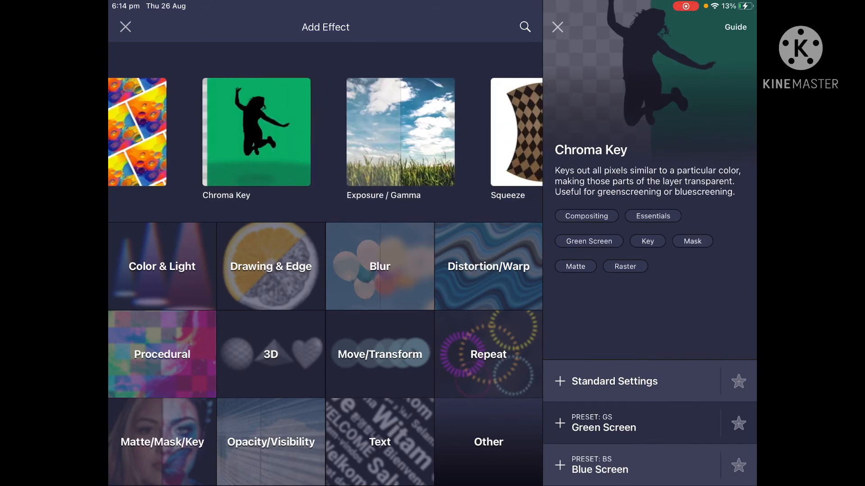
pyautogui.hscroll(-3)
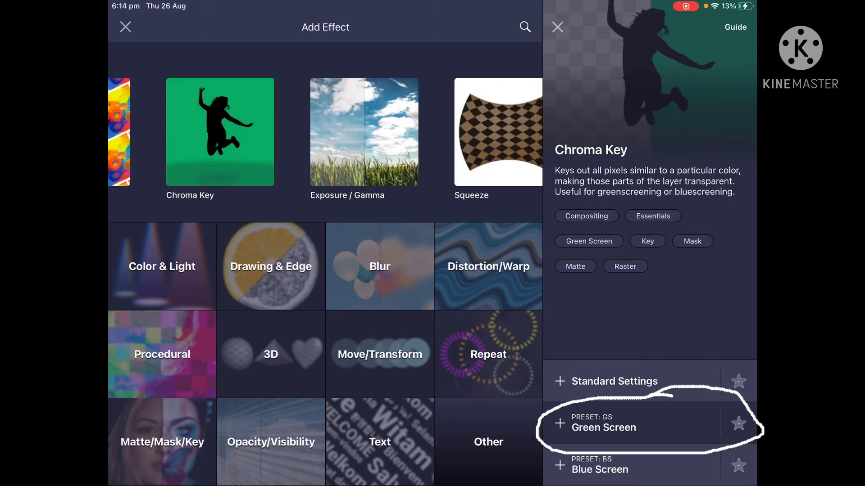
pyautogui.hscroll(-3)
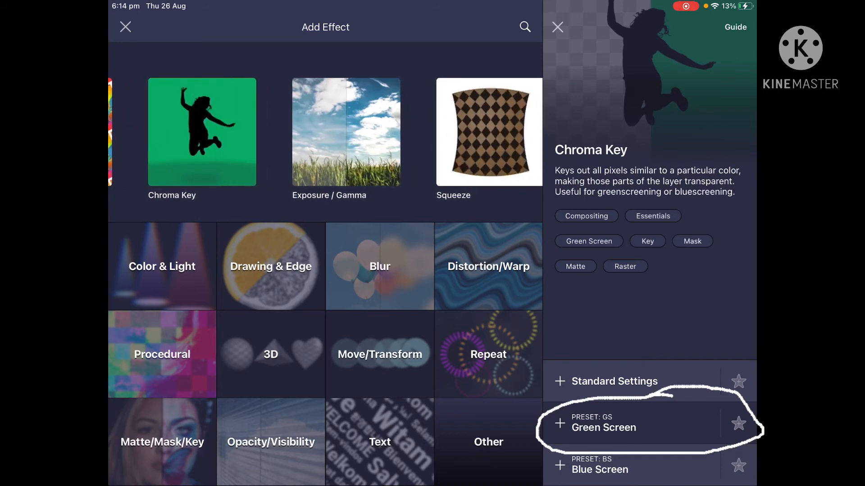
# - Apply the GS Green Screen preset to key out the eye's green background
pyautogui.click(604, 427)
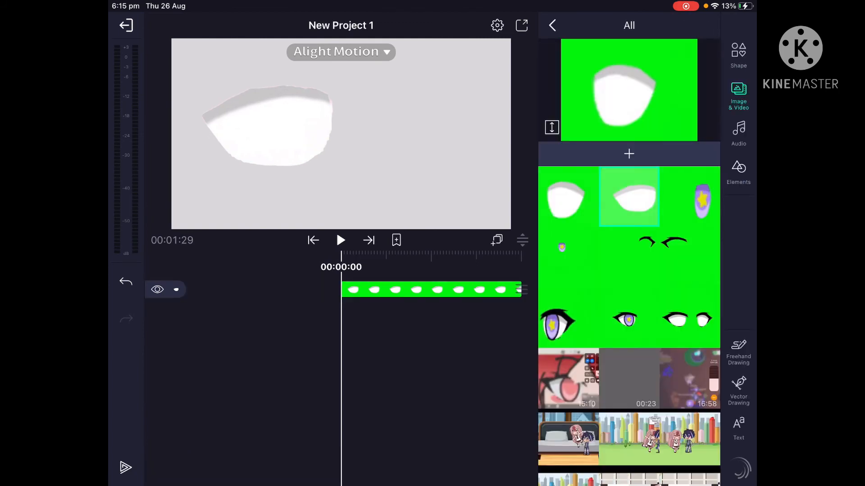
# - Switch the media panel from the photo albums to the empty Audio library
pyautogui.click(568, 197)
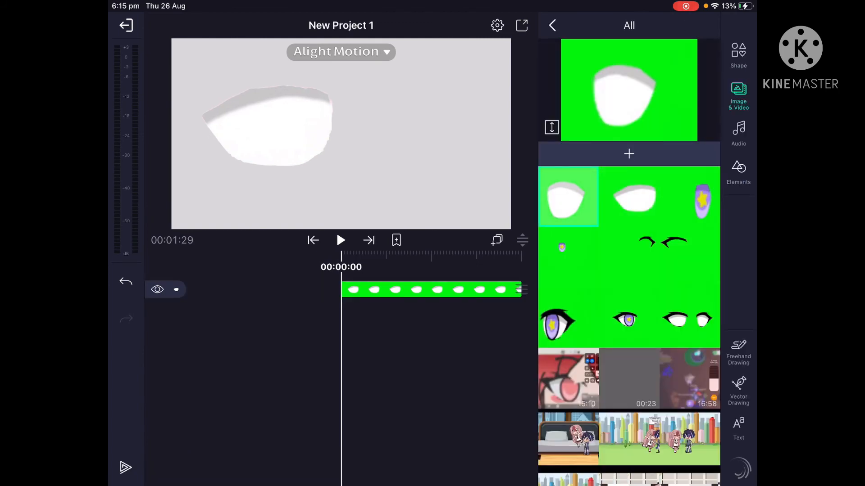
pyautogui.click(737, 132)
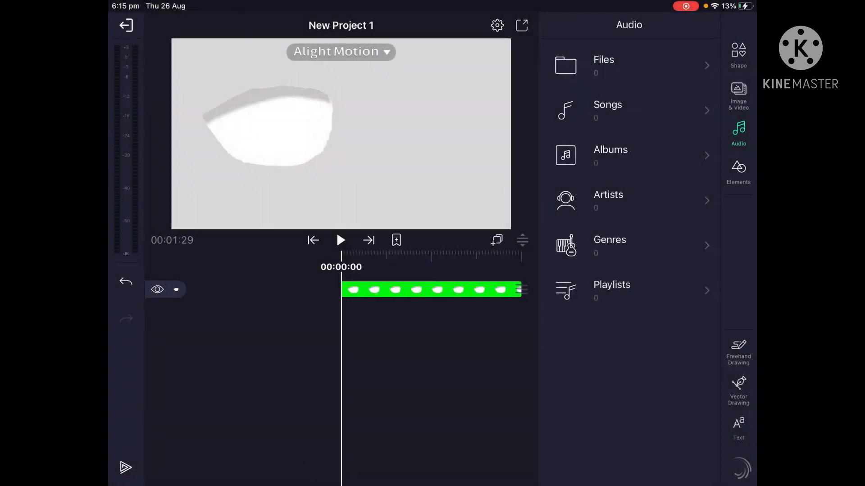
pyautogui.click(738, 95)
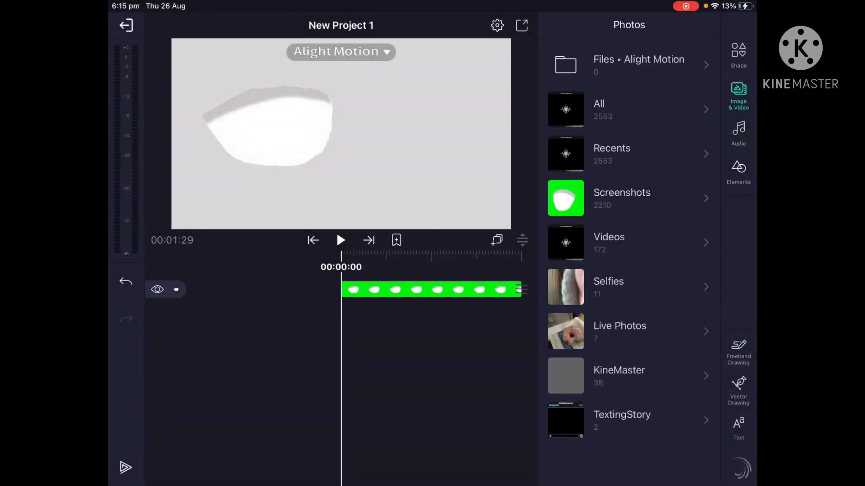
pyautogui.click(738, 134)
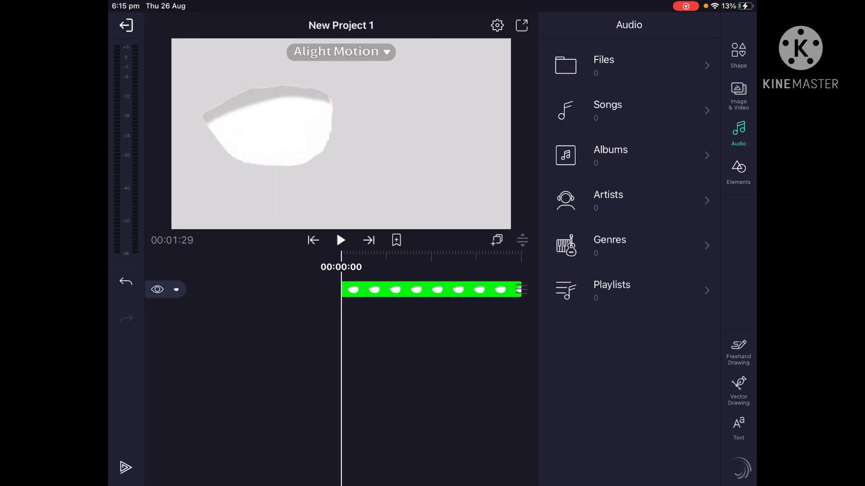